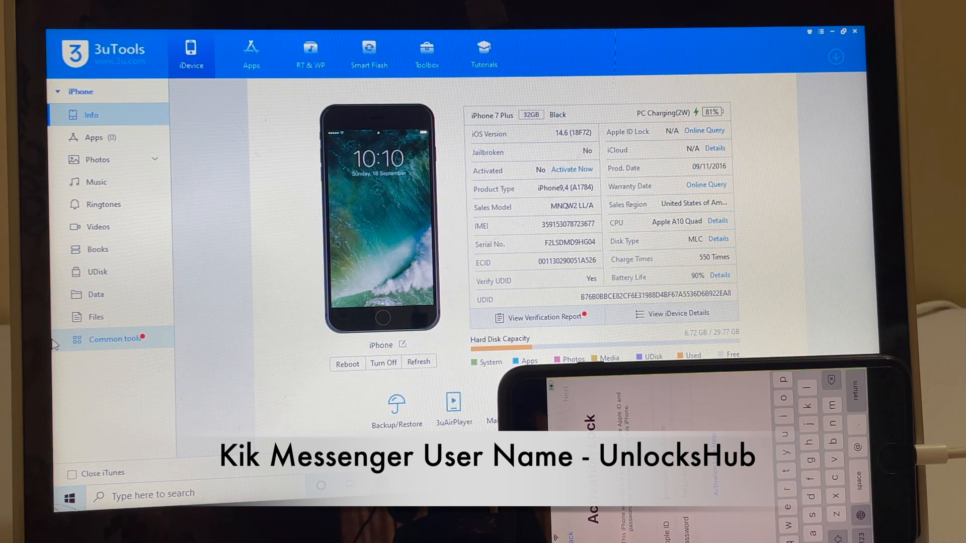
pyautogui.moveTo(57, 376)
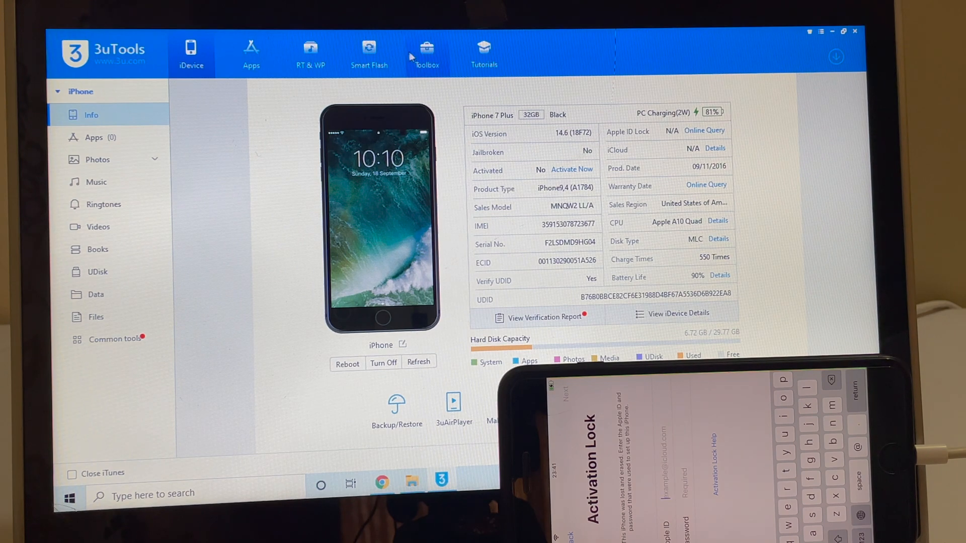
# Switch to Smart Flash showing the firmware list for the connected iPhone 7 Plus
pyautogui.click(369, 49)
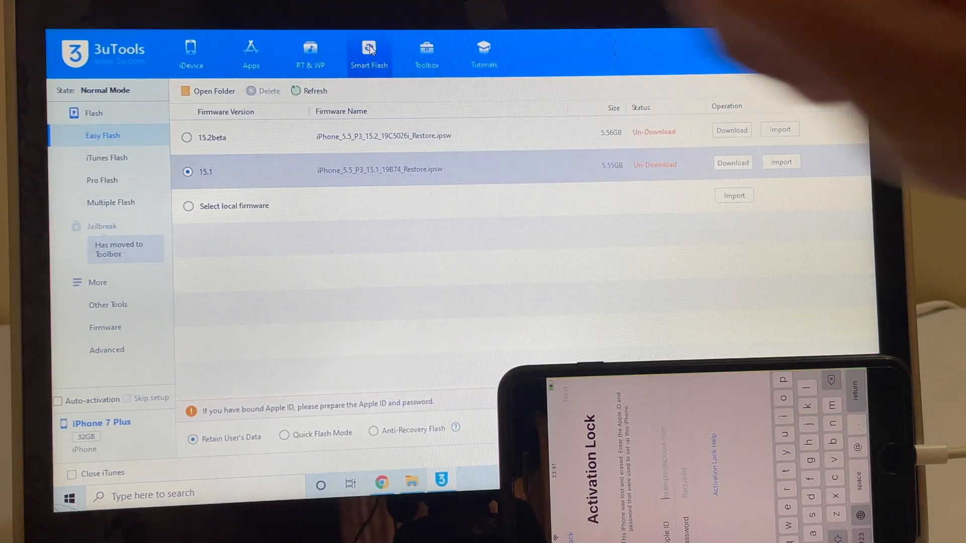
# Choose Pro Flash and get the iPhone 7 Plus detected in DFU mode
pyautogui.click(101, 180)
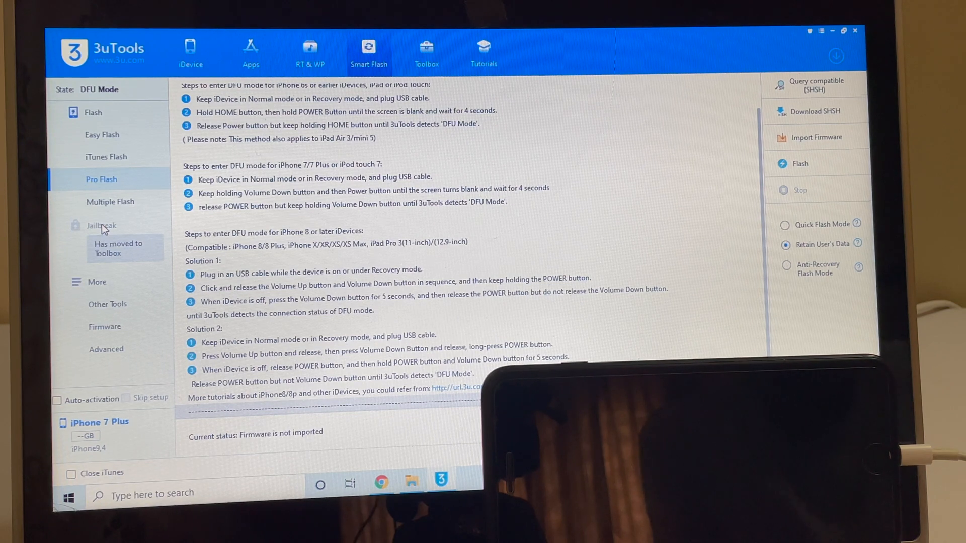
pyautogui.moveTo(176, 295)
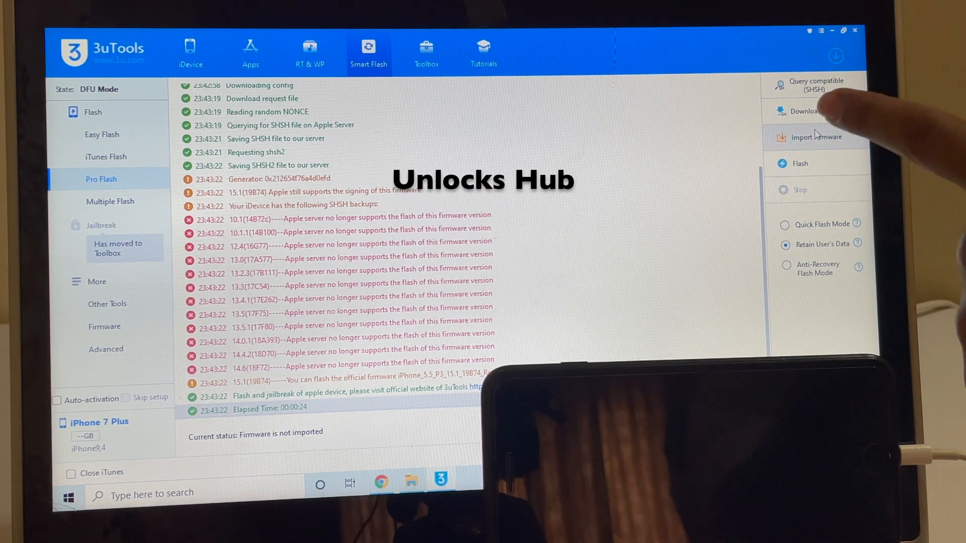
# Import the 'Unlocks Hub iOS15.1 iPhone 7 Plus' firmware file from the Apple folder
pyautogui.click(816, 137)
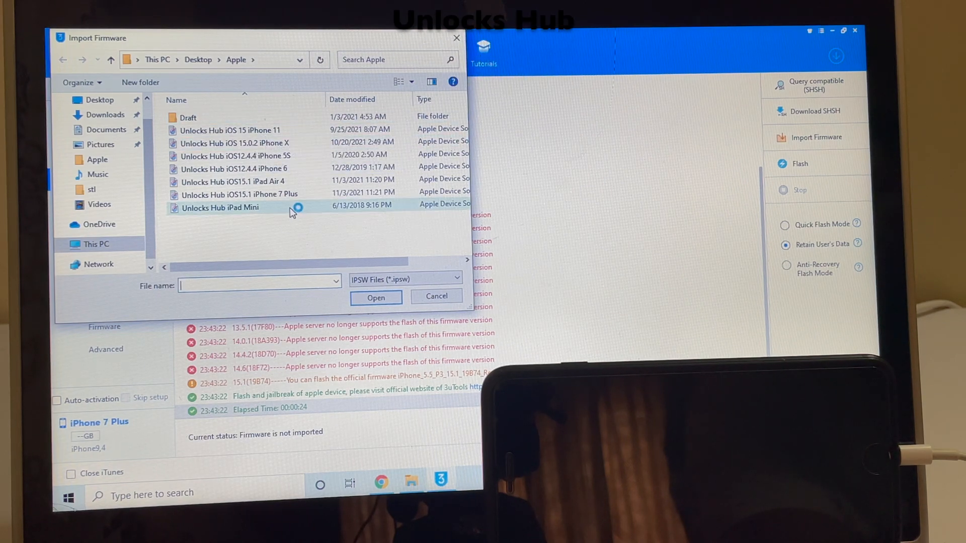
pyautogui.click(240, 194)
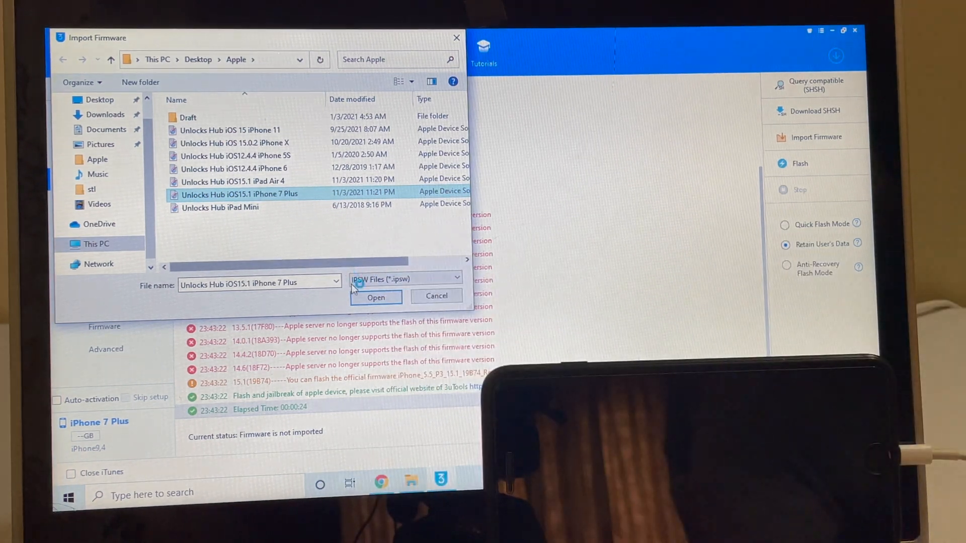
pyautogui.click(375, 298)
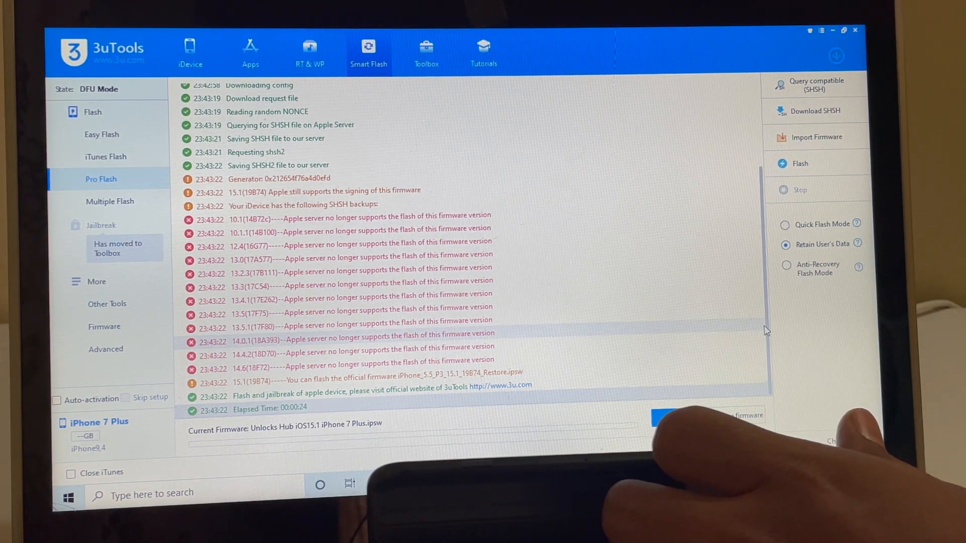
# Start flashing iOS 15.1, confirming Yes on the user-data Reminder dialog
pyautogui.click(798, 163)
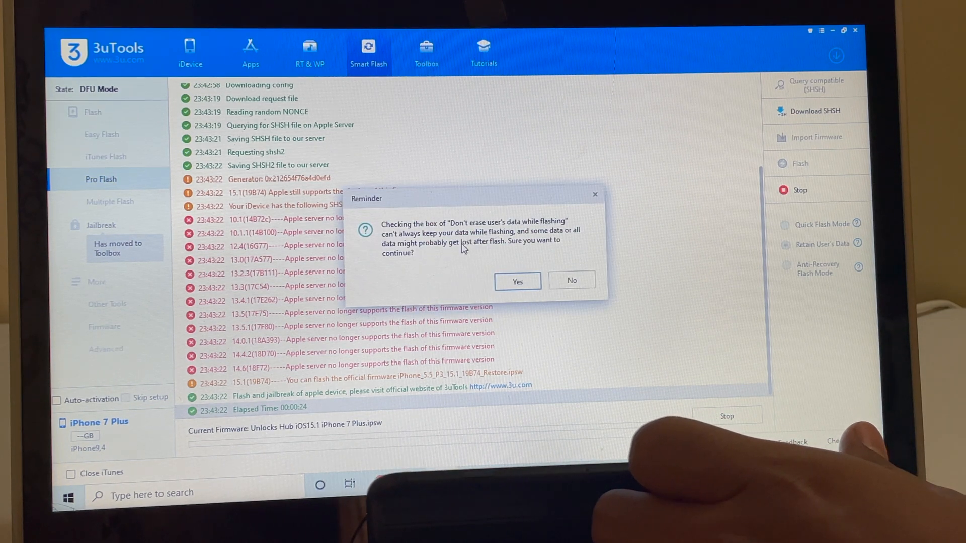
pyautogui.click(516, 280)
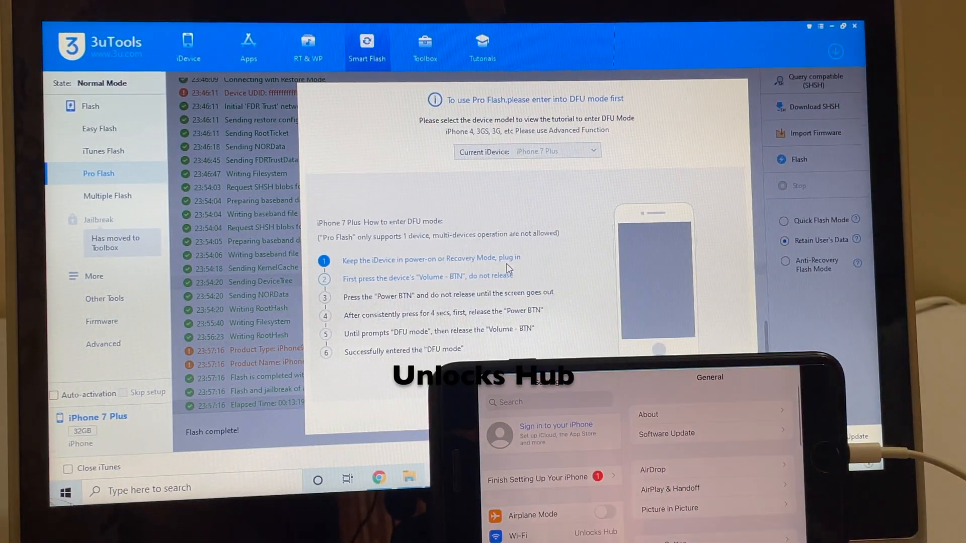
# View the flashed iPhone's Info page with battery and storage capacity
pyautogui.click(188, 46)
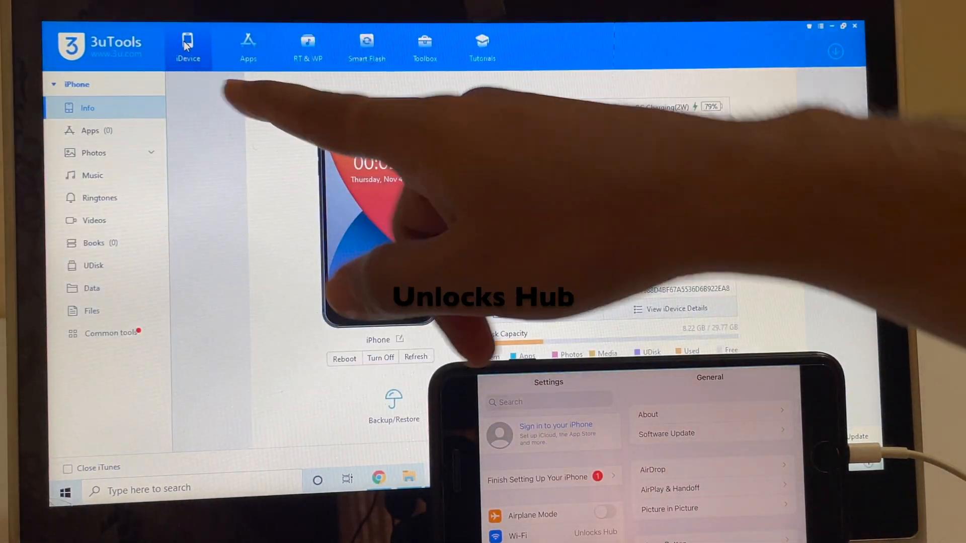